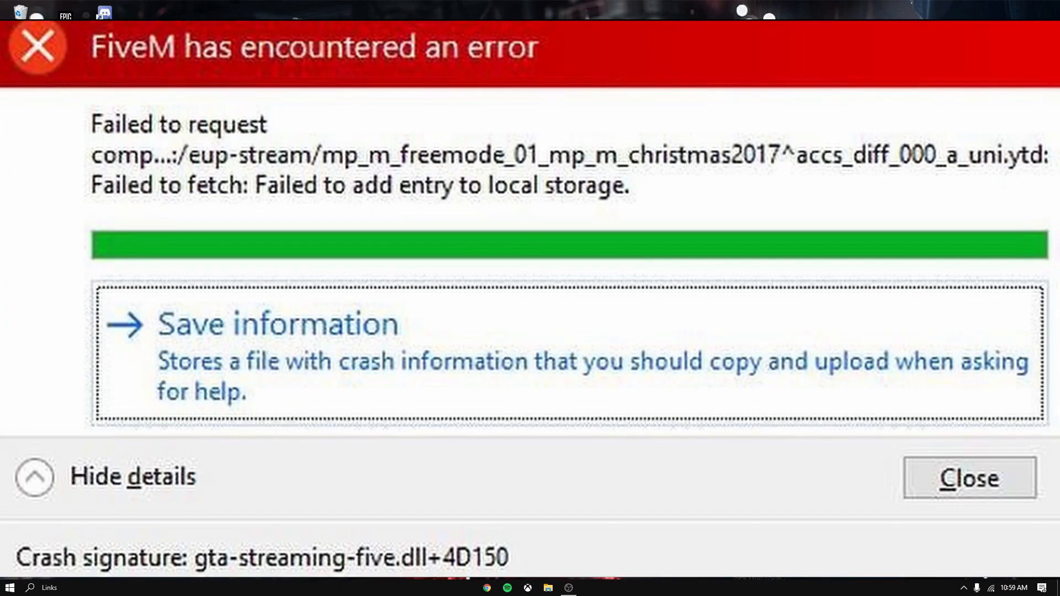
Dismiss the 'FiveM has encountered an error' crash report, returning to the desktop.
left_click(968, 478)
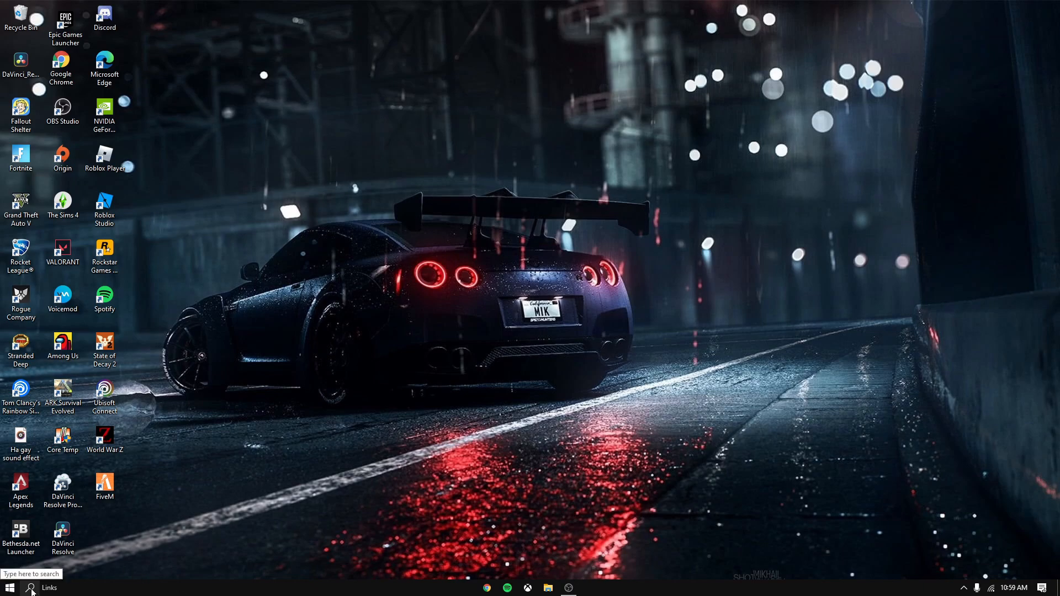
Search Windows for 'five' and go to the FiveM result's file location.
left_click(31, 588)
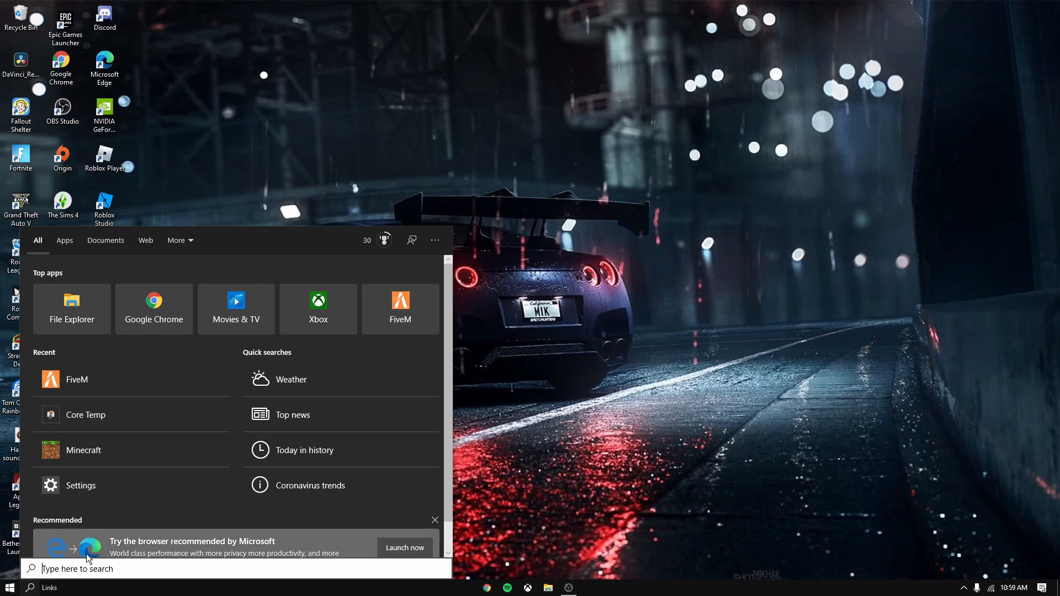
type("five")
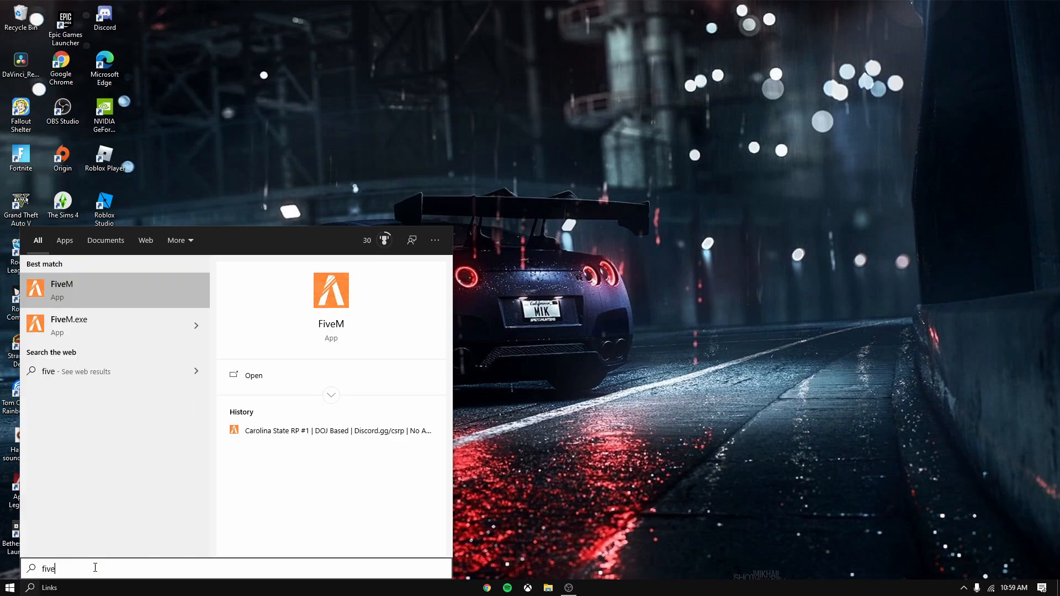
right_click(61, 290)
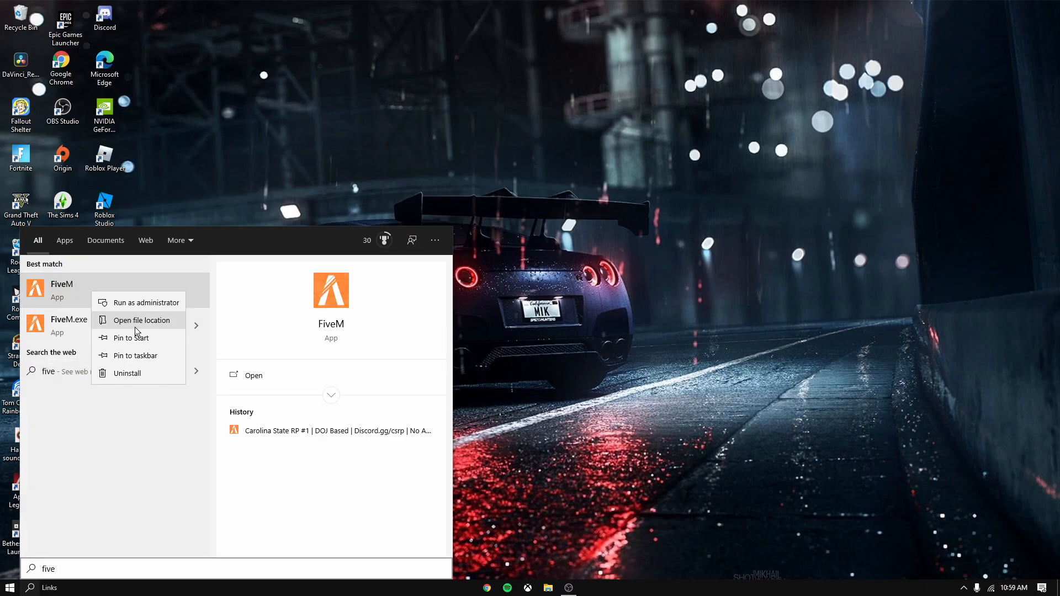
left_click(143, 320)
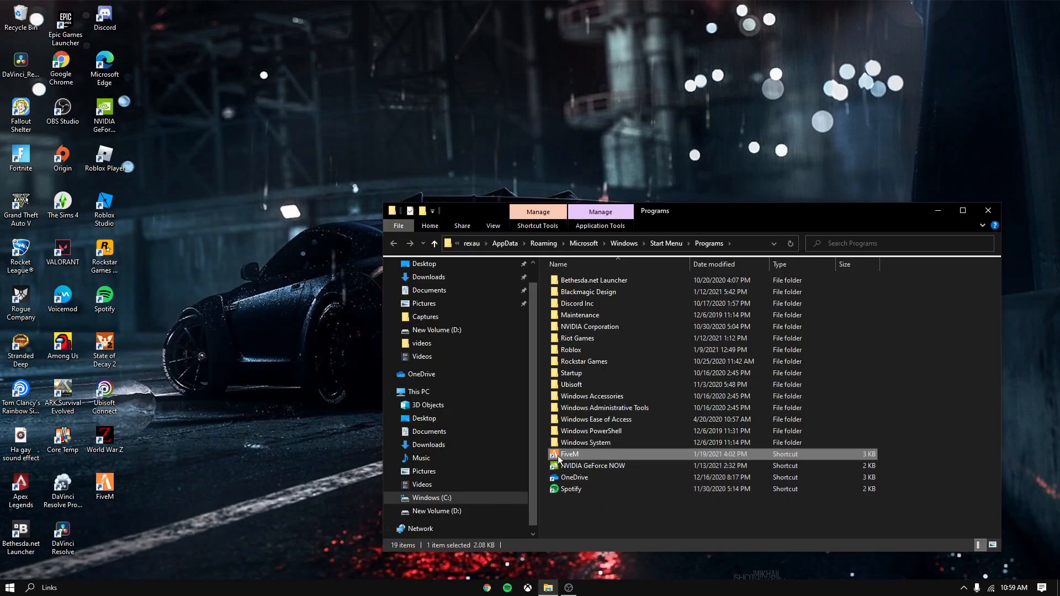
mouse_move(583, 462)
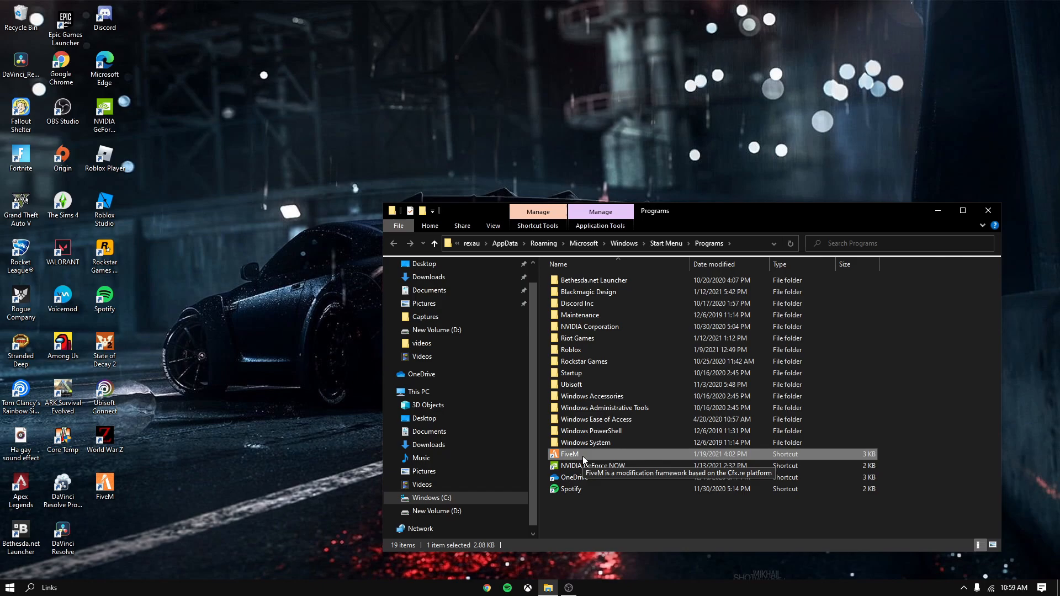
Follow the FiveM shortcut to its install folder and enter FiveM Application Data\cache.
right_click(569, 453)
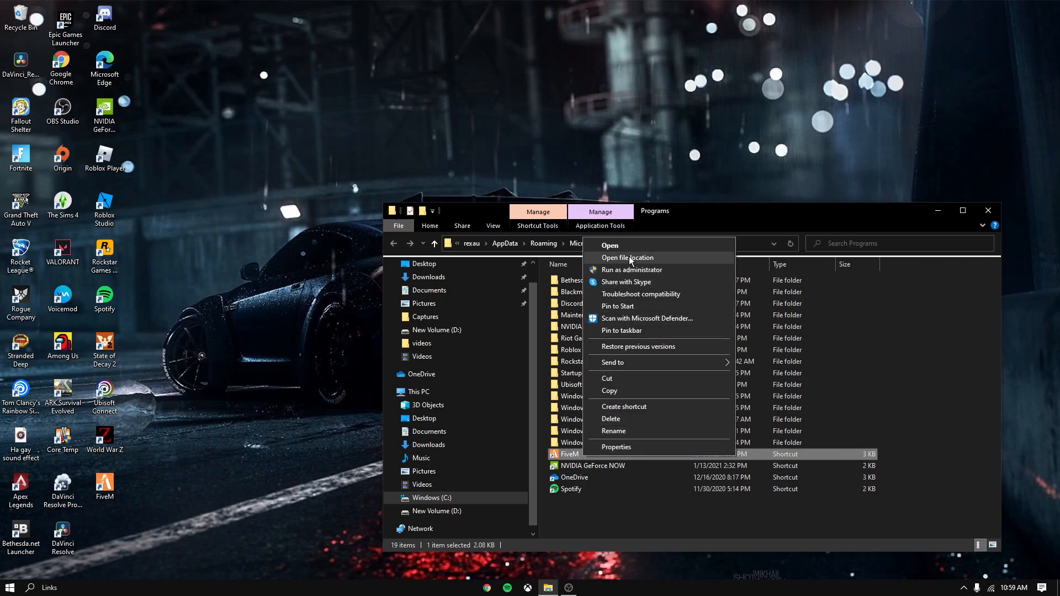
left_click(627, 259)
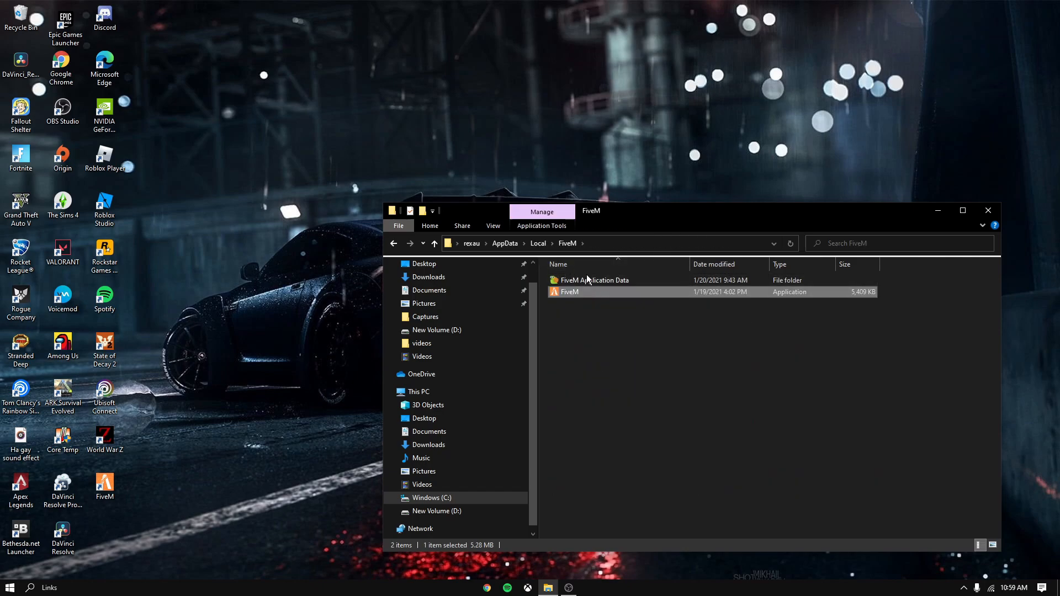
double_click(594, 279)
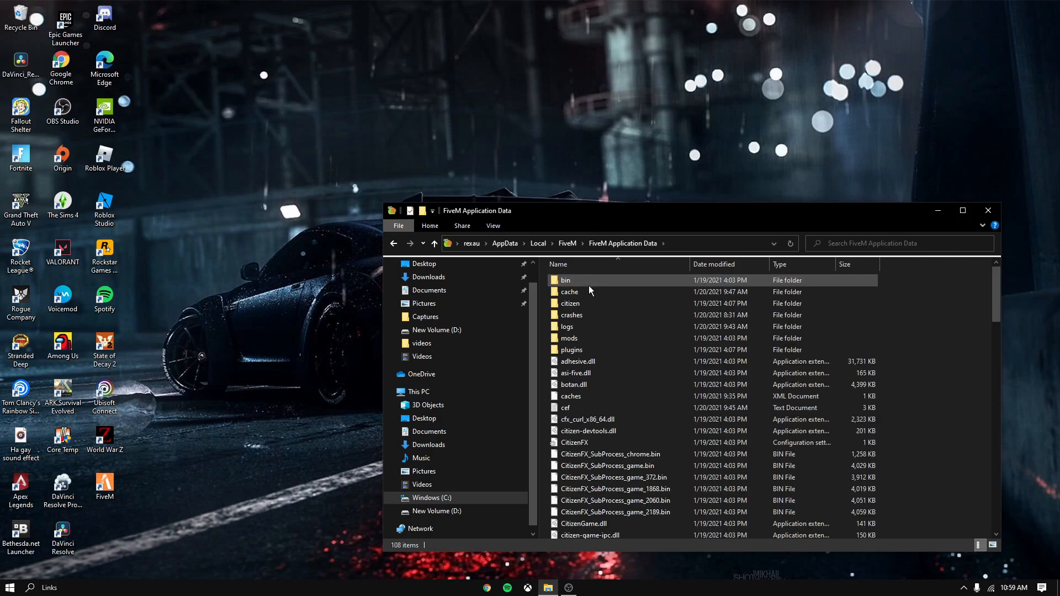
double_click(570, 292)
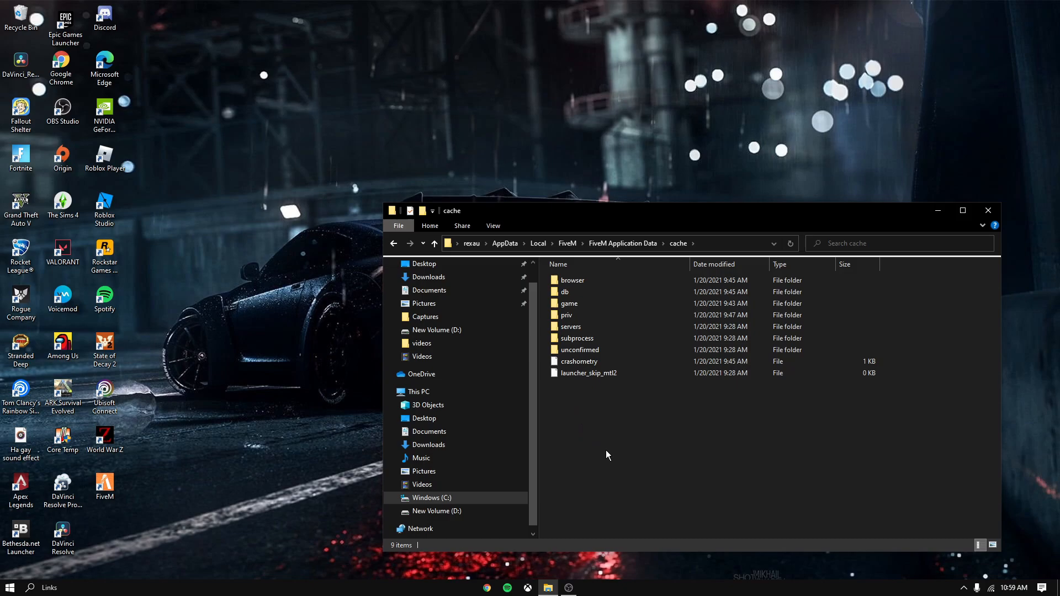
Delete the cache items priv through launcher_skip_mtl2 plus browser and db, keeping game.
left_click_drag(567, 311, 606, 456)
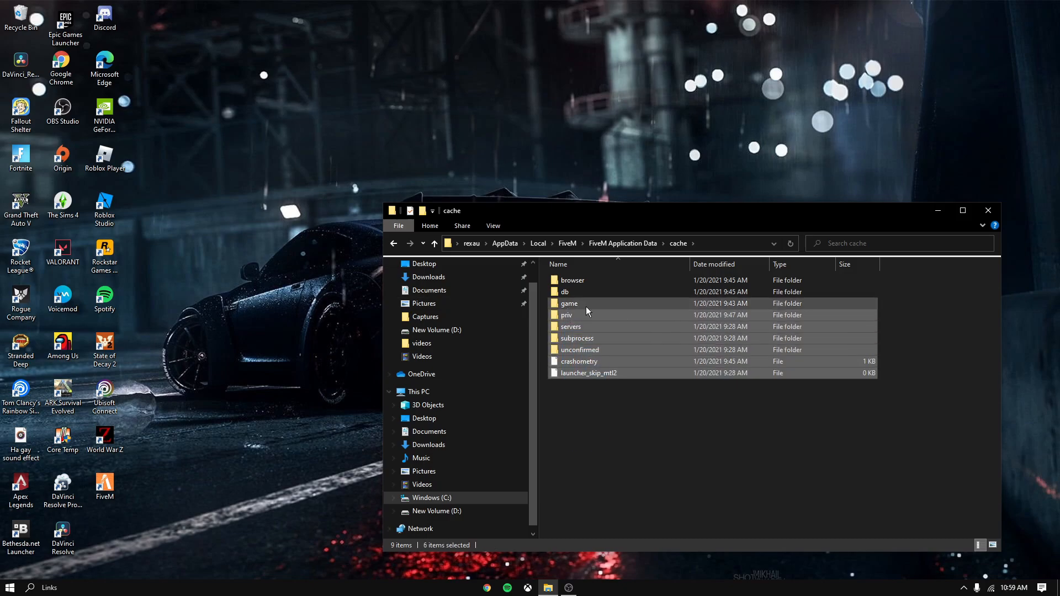
right_click(569, 326)
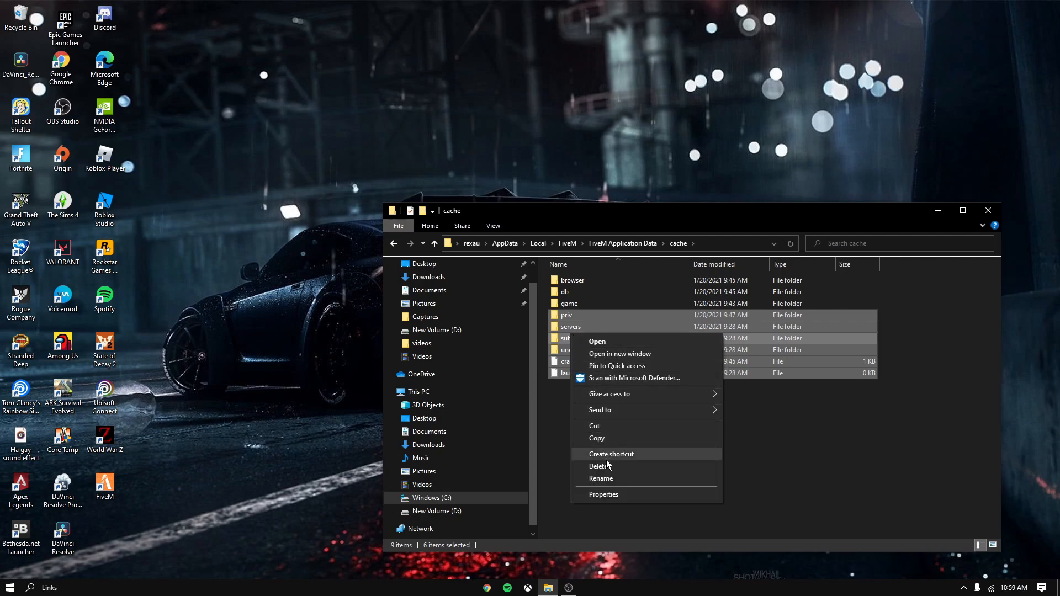
left_click(601, 466)
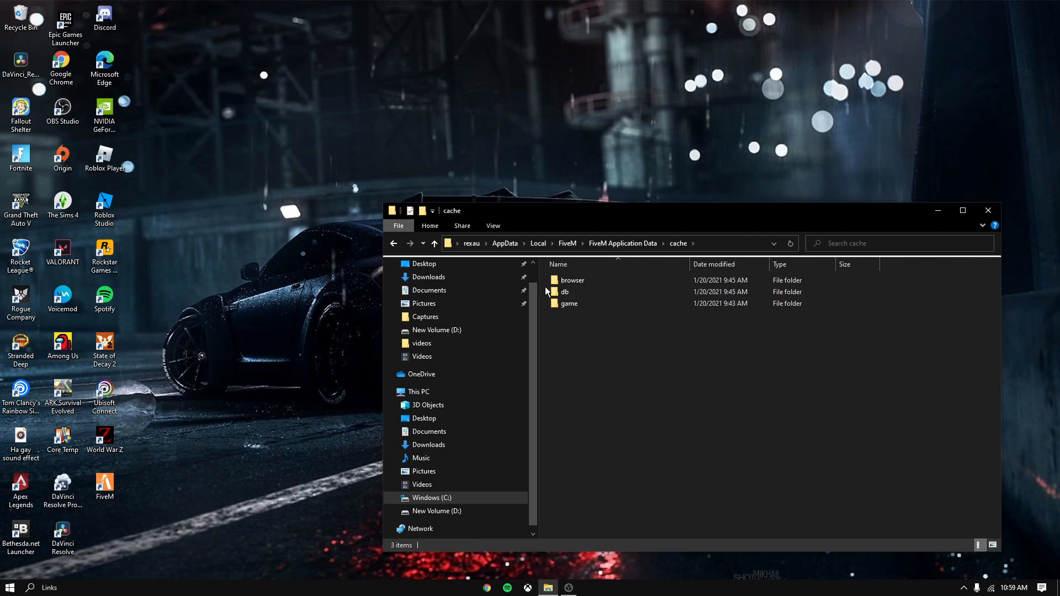
right_click(564, 292)
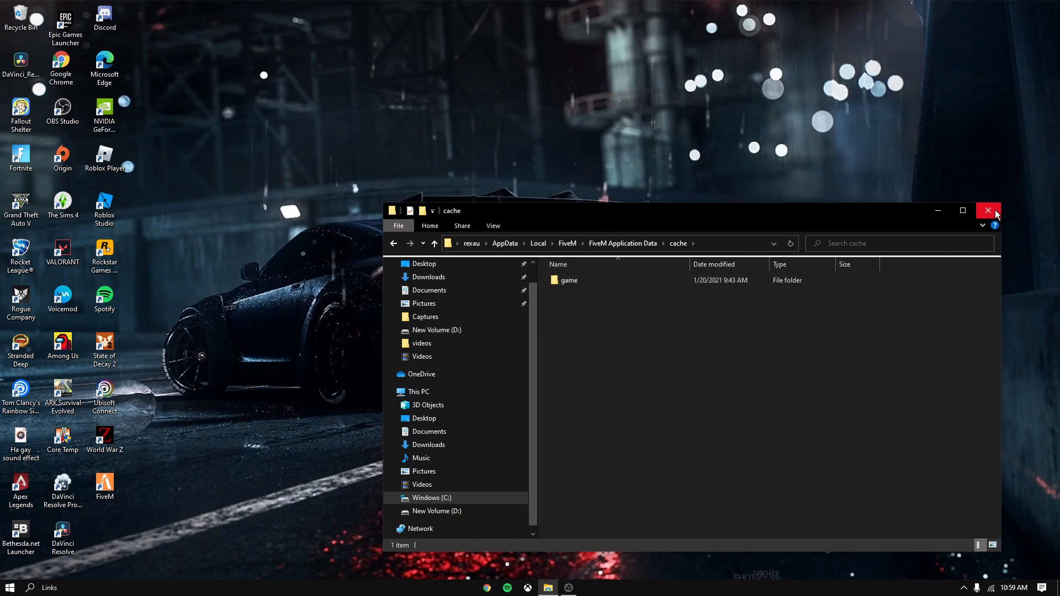
Leave the cache folder and view the deleted items in the Recycle Bin.
left_click(987, 210)
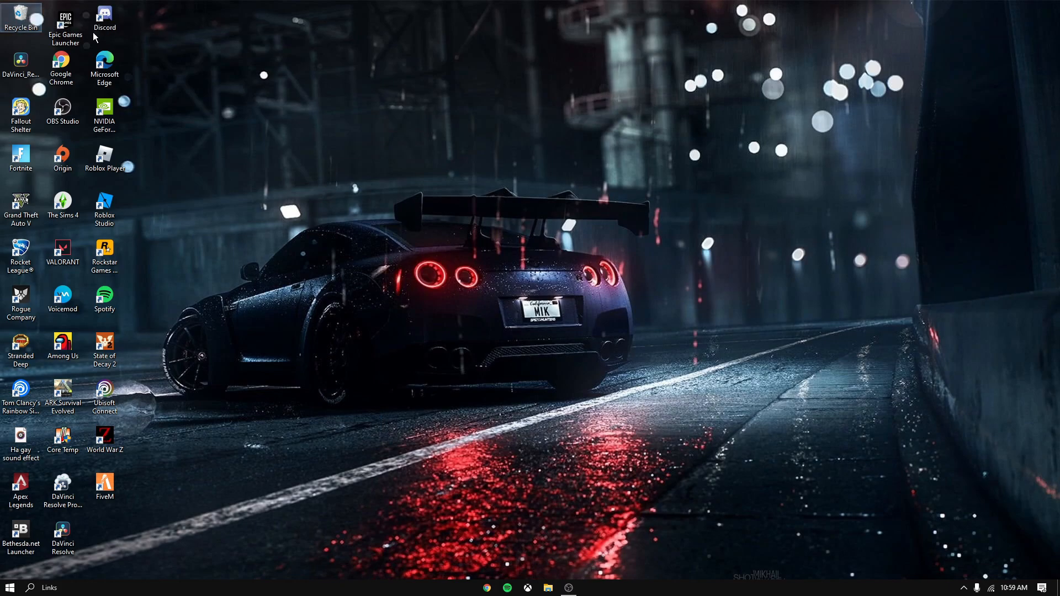
double_click(21, 13)
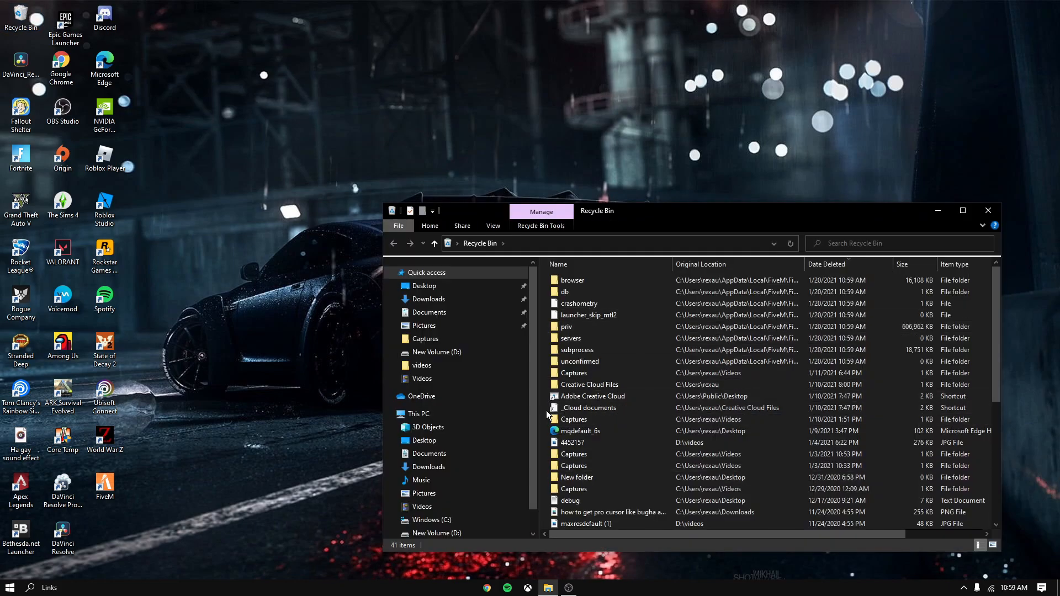